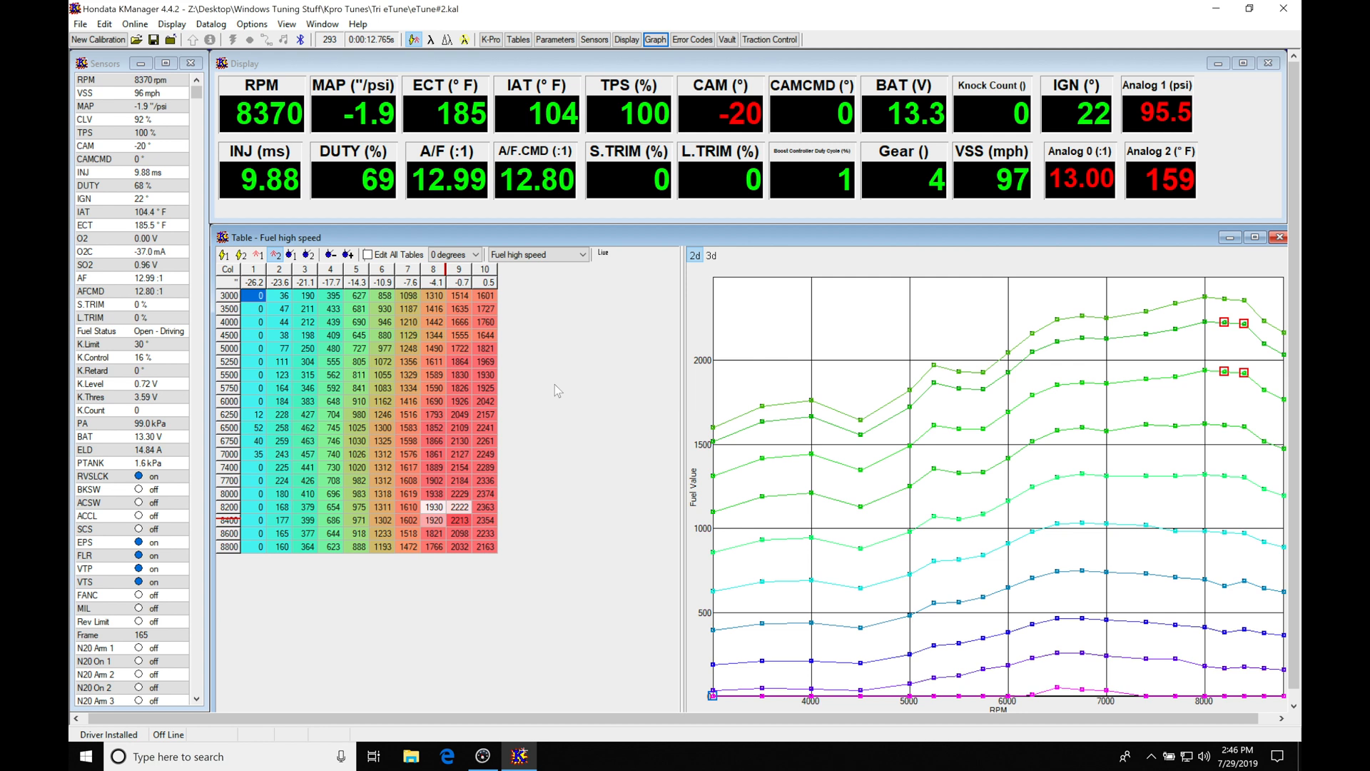
pyautogui.moveTo(795, 264)
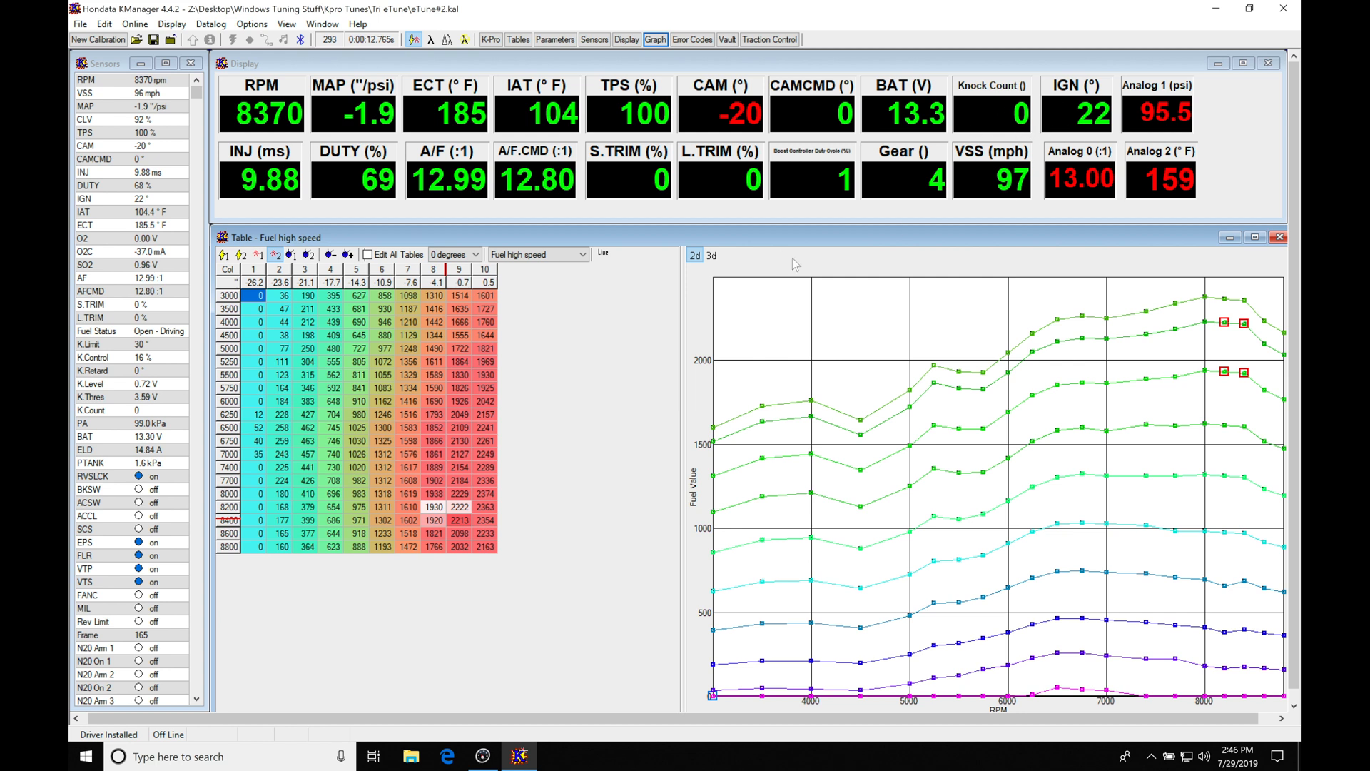
pyautogui.moveTo(540, 392)
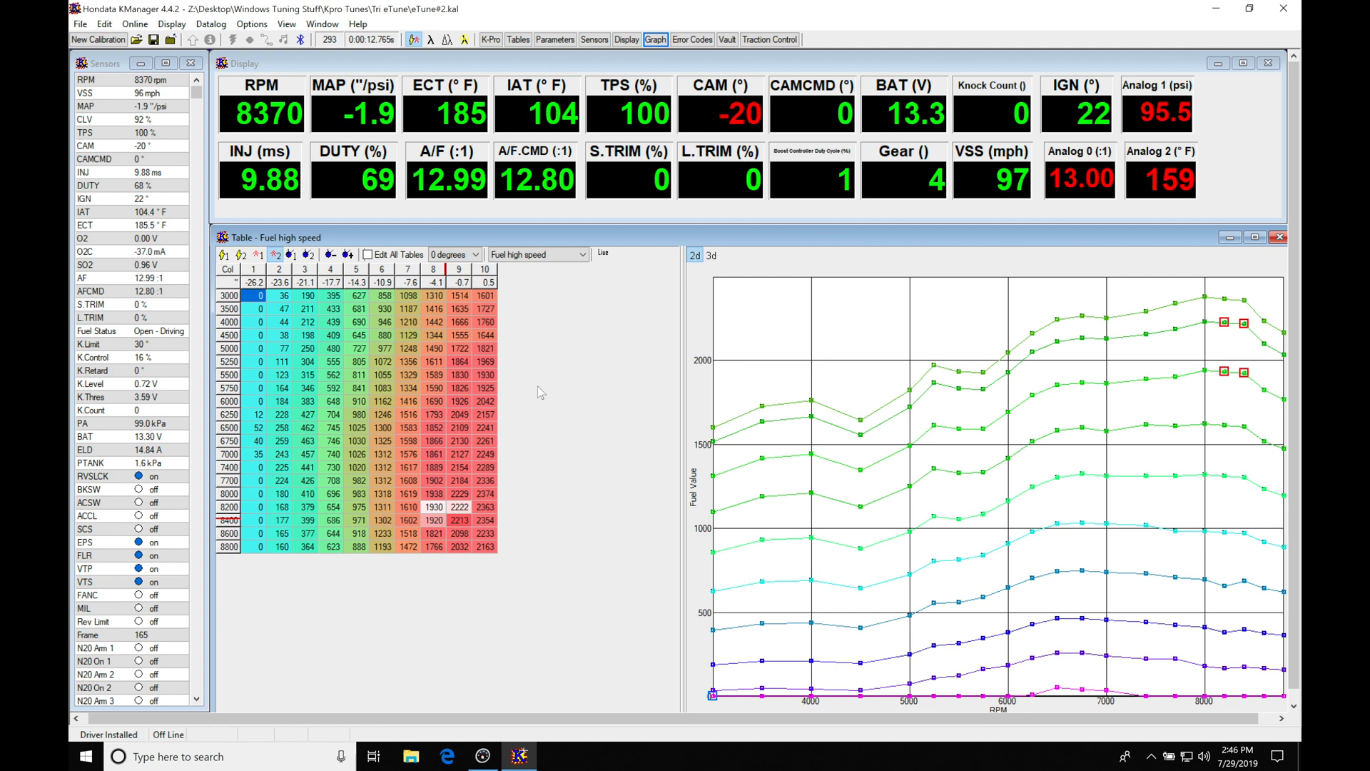
pyautogui.moveTo(581, 427)
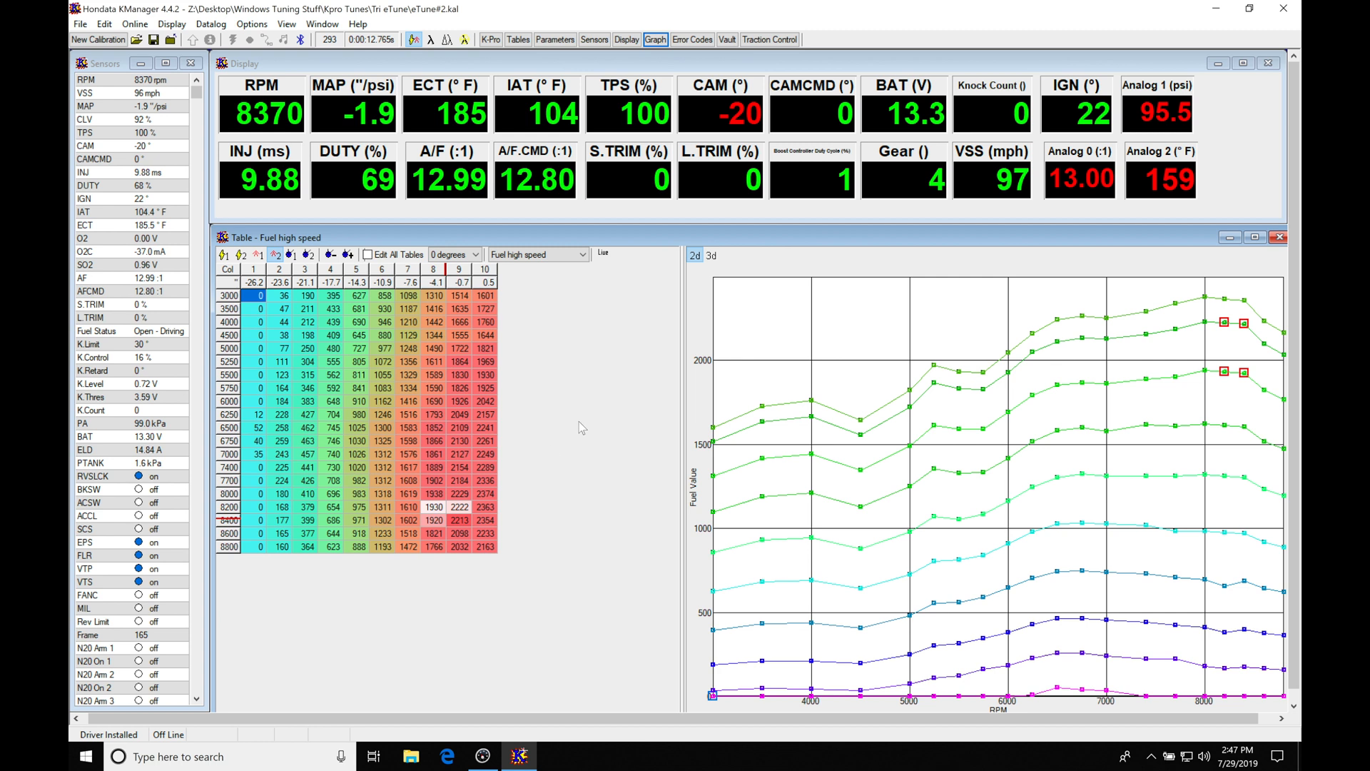